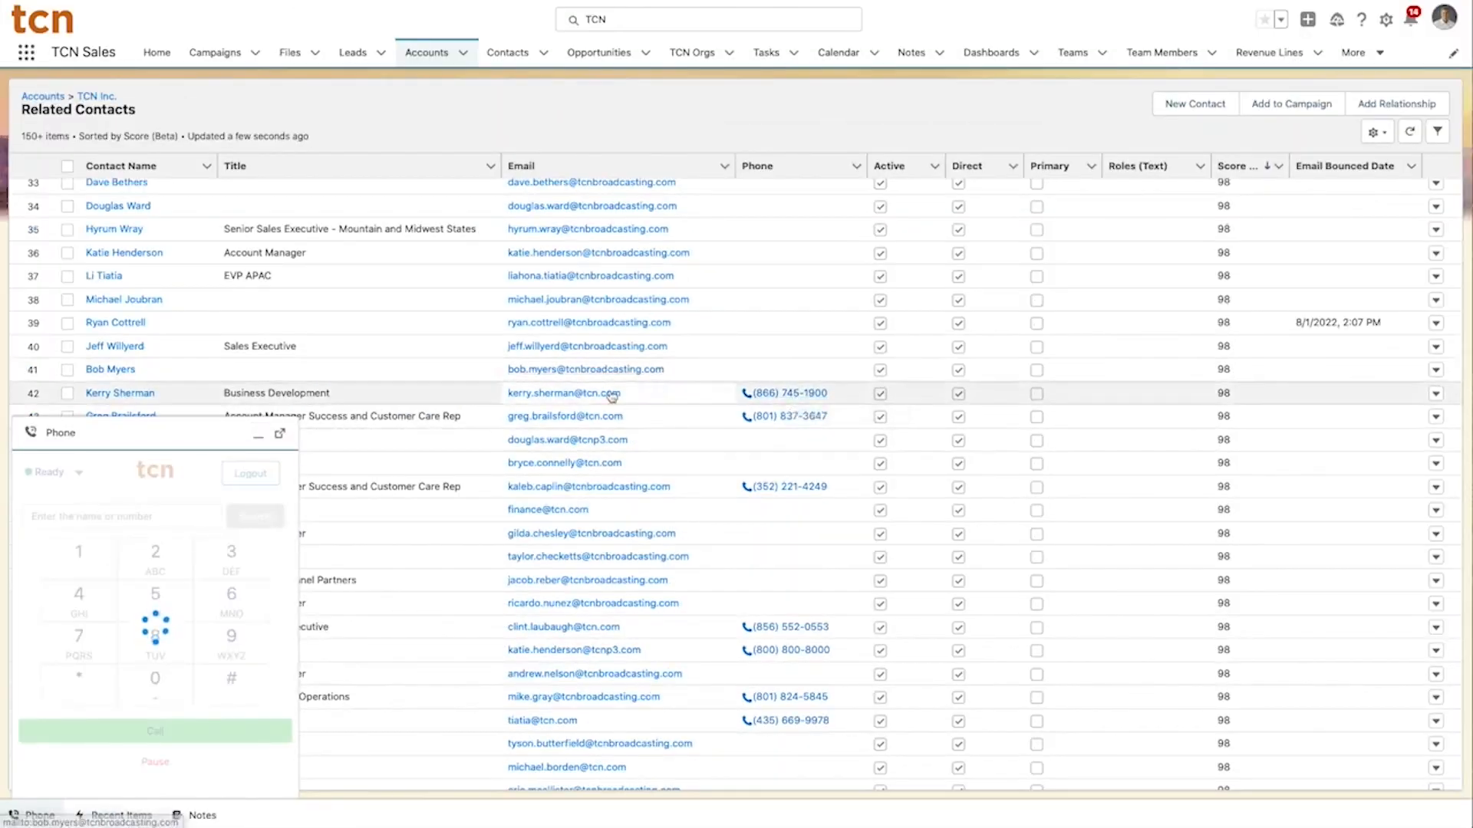
{"action": "left_click", "coordinate": [119, 393]}
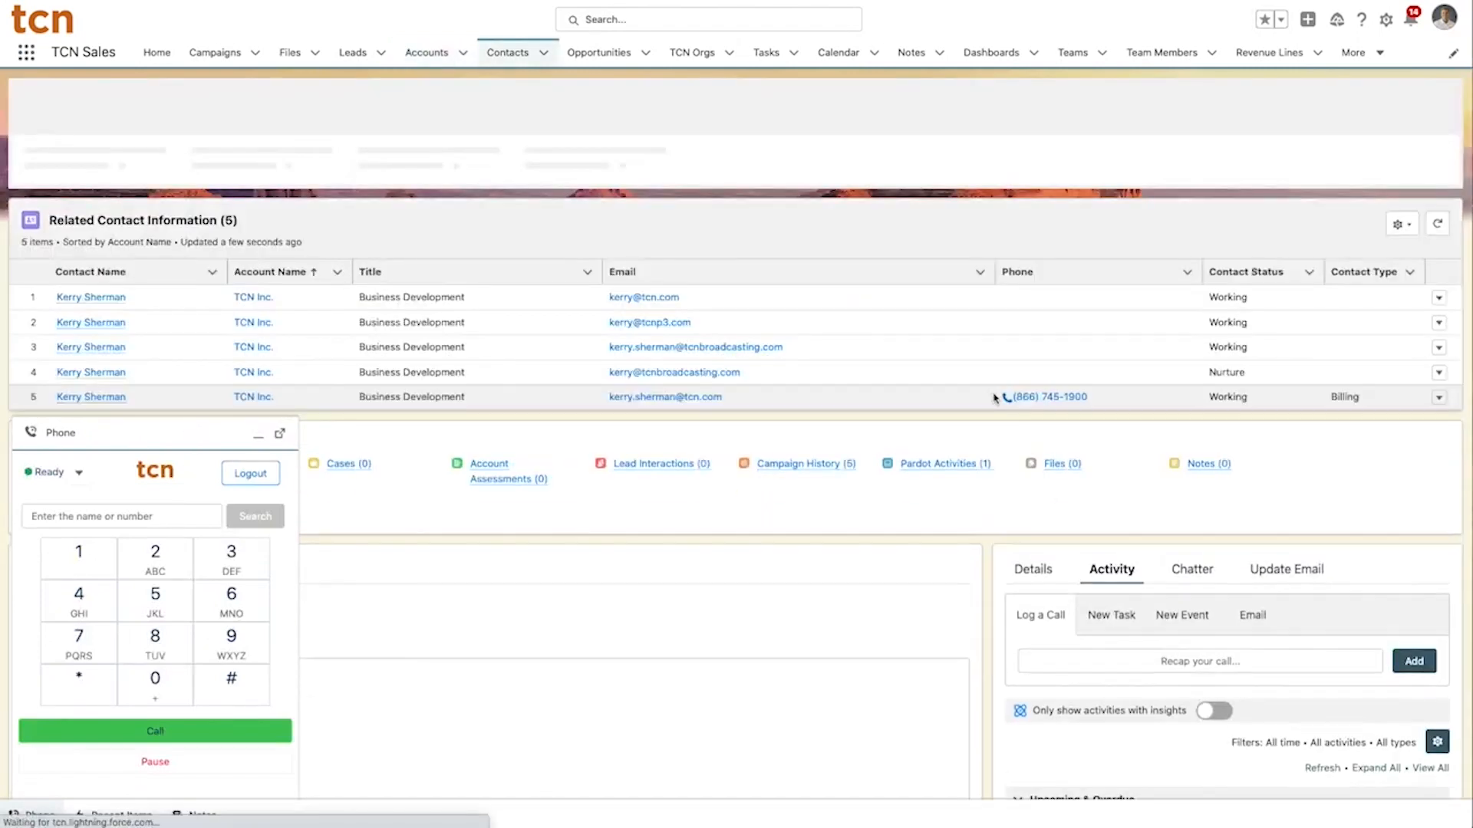
{"action": "left_click", "coordinate": [1046, 396]}
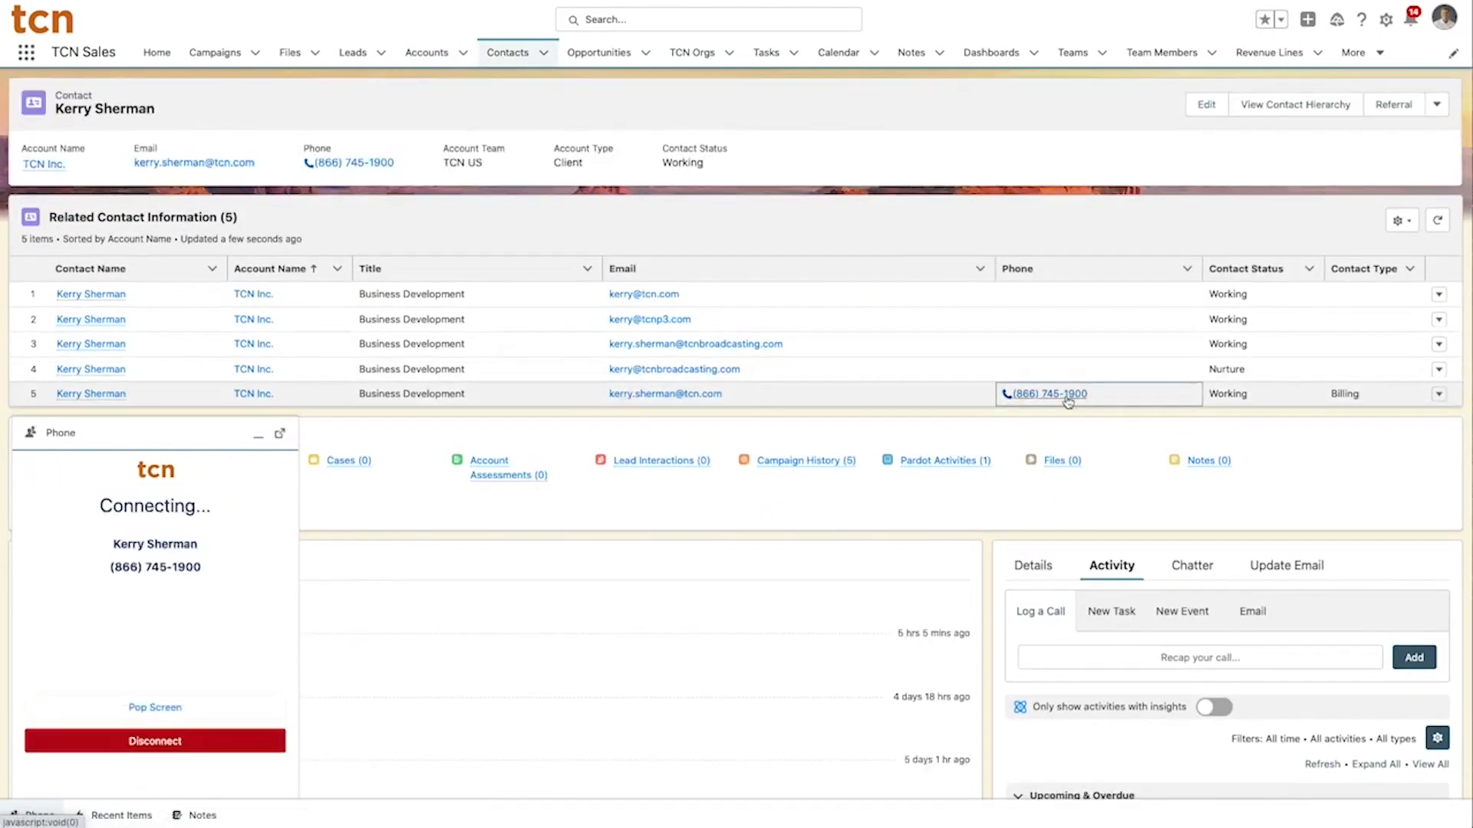
{"action": "mouse_move", "coordinate": [567, 703]}
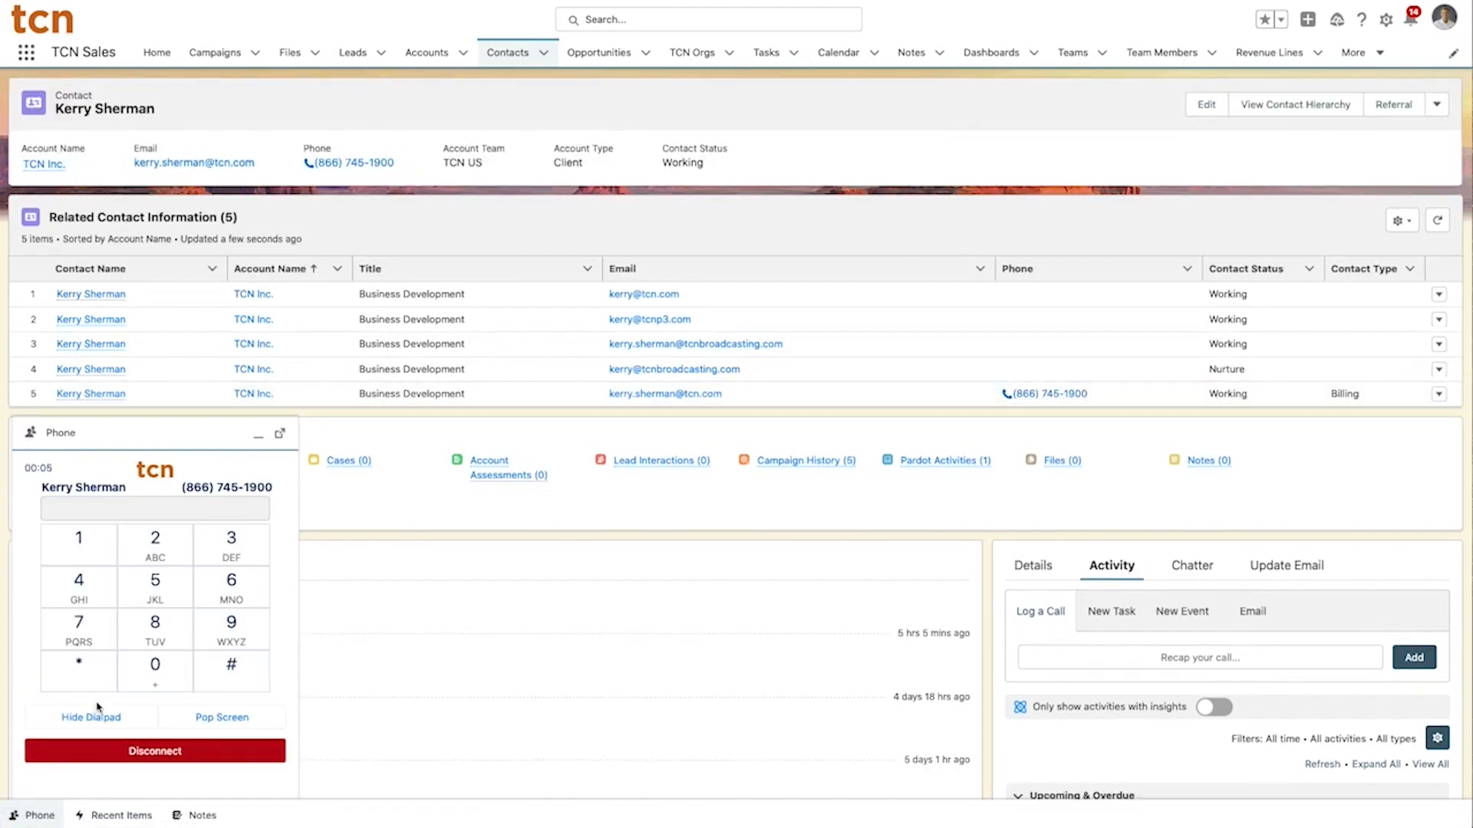
{"action": "left_click", "coordinate": [78, 666]}
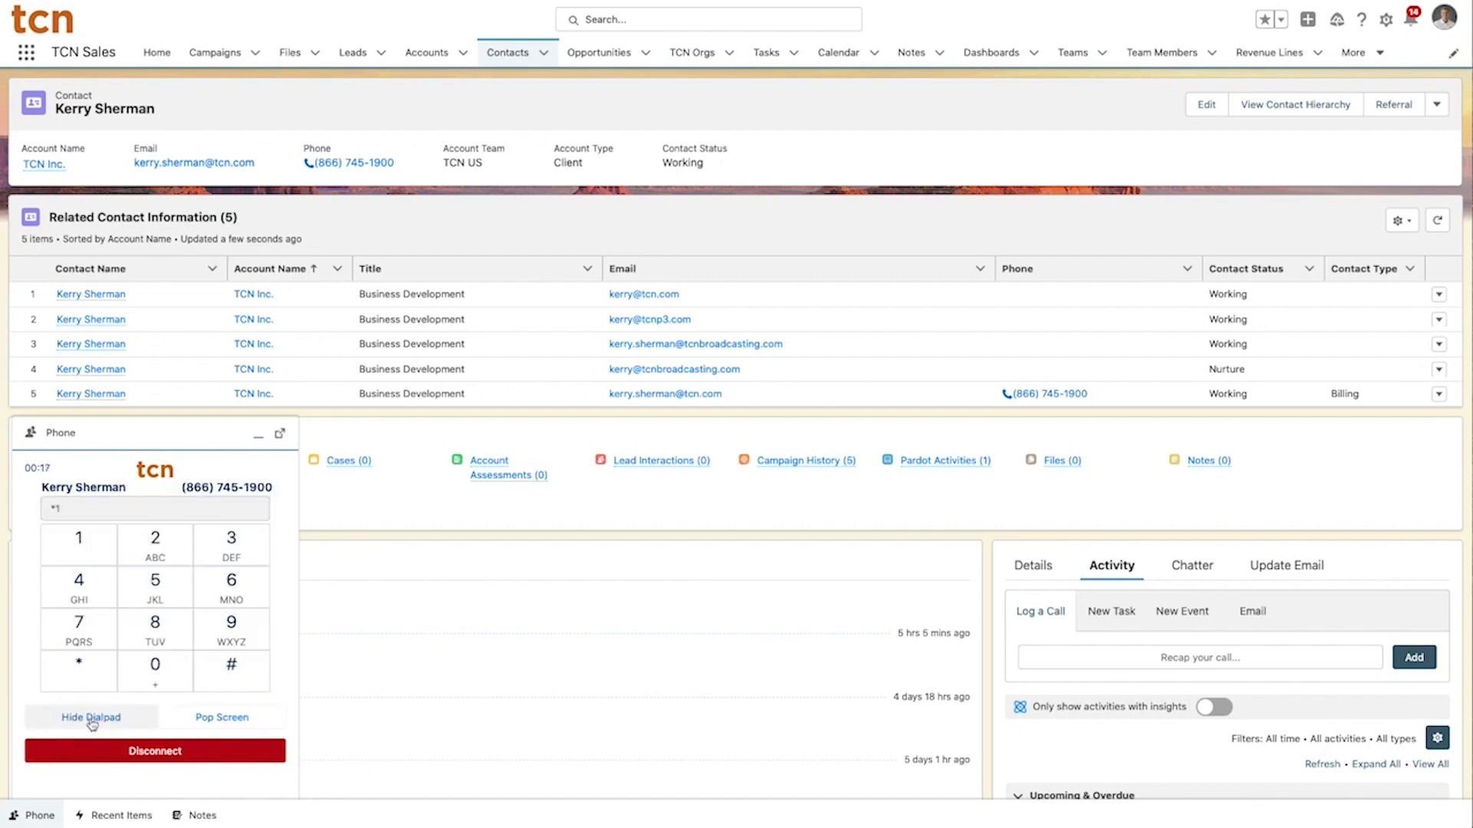
{"action": "left_click", "coordinate": [154, 750]}
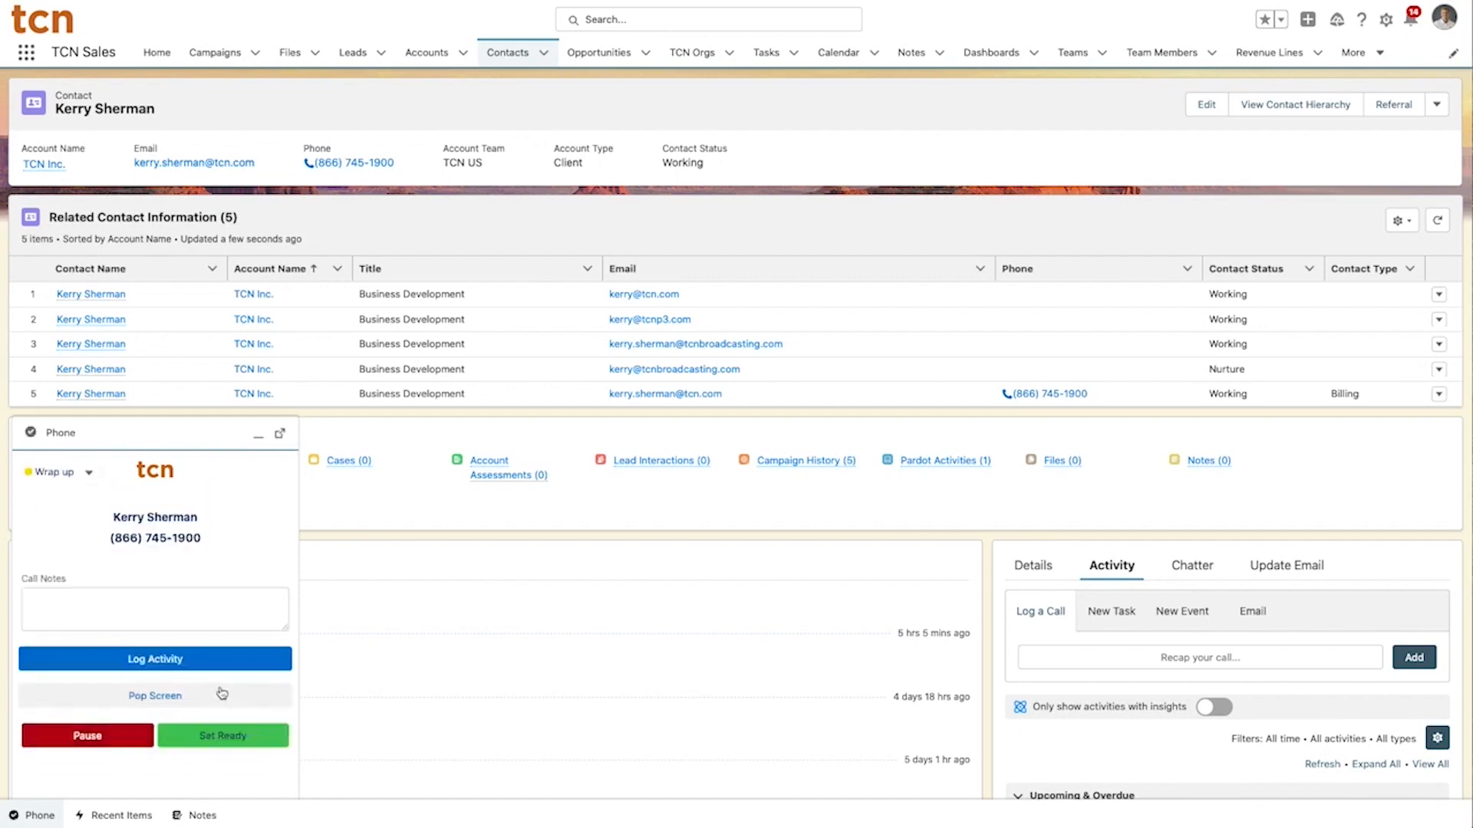
{"action": "type", "text": "Called"}
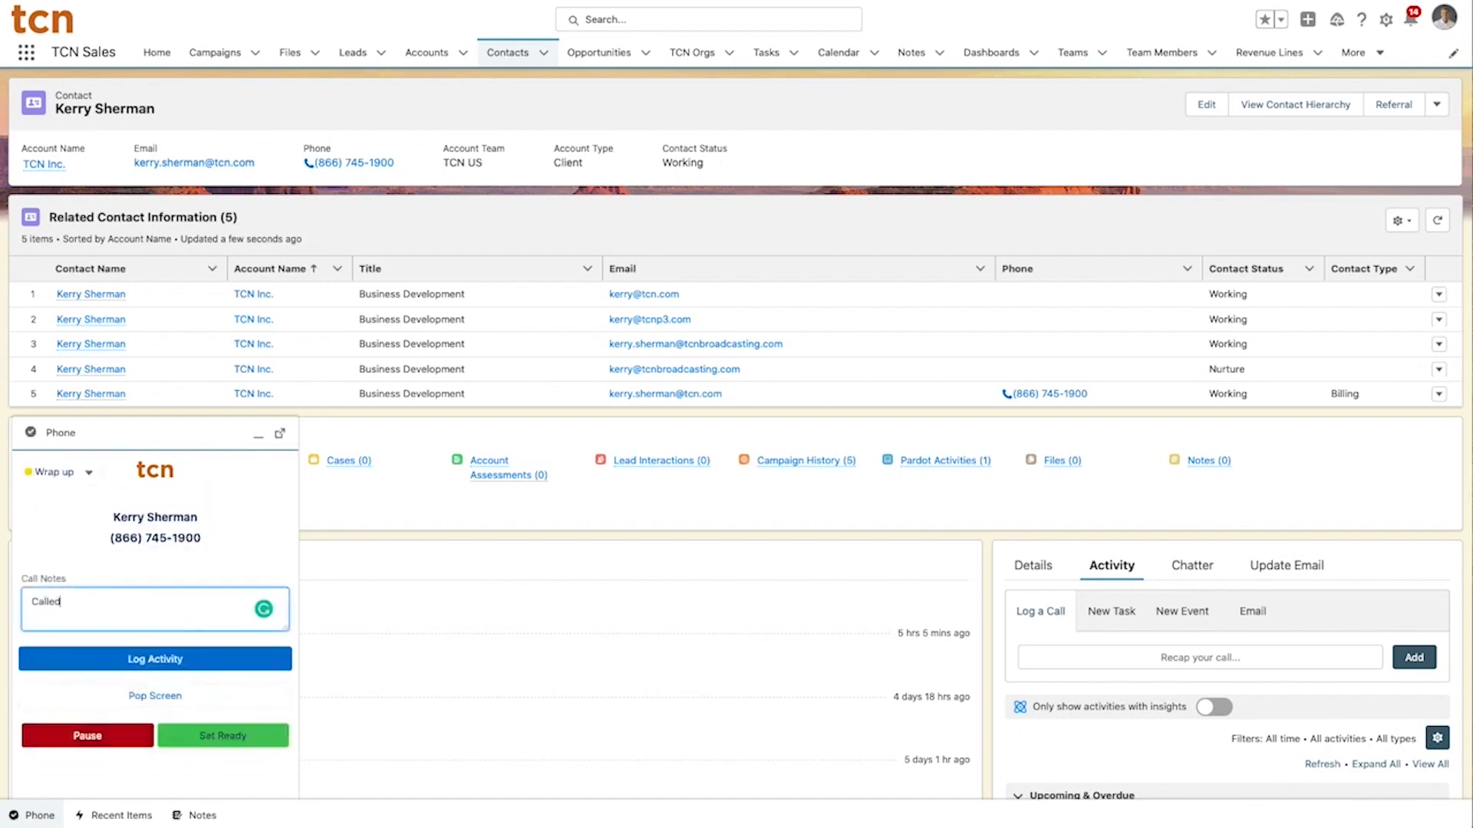
{"action": "type", "text": "to follow up on the demo."}
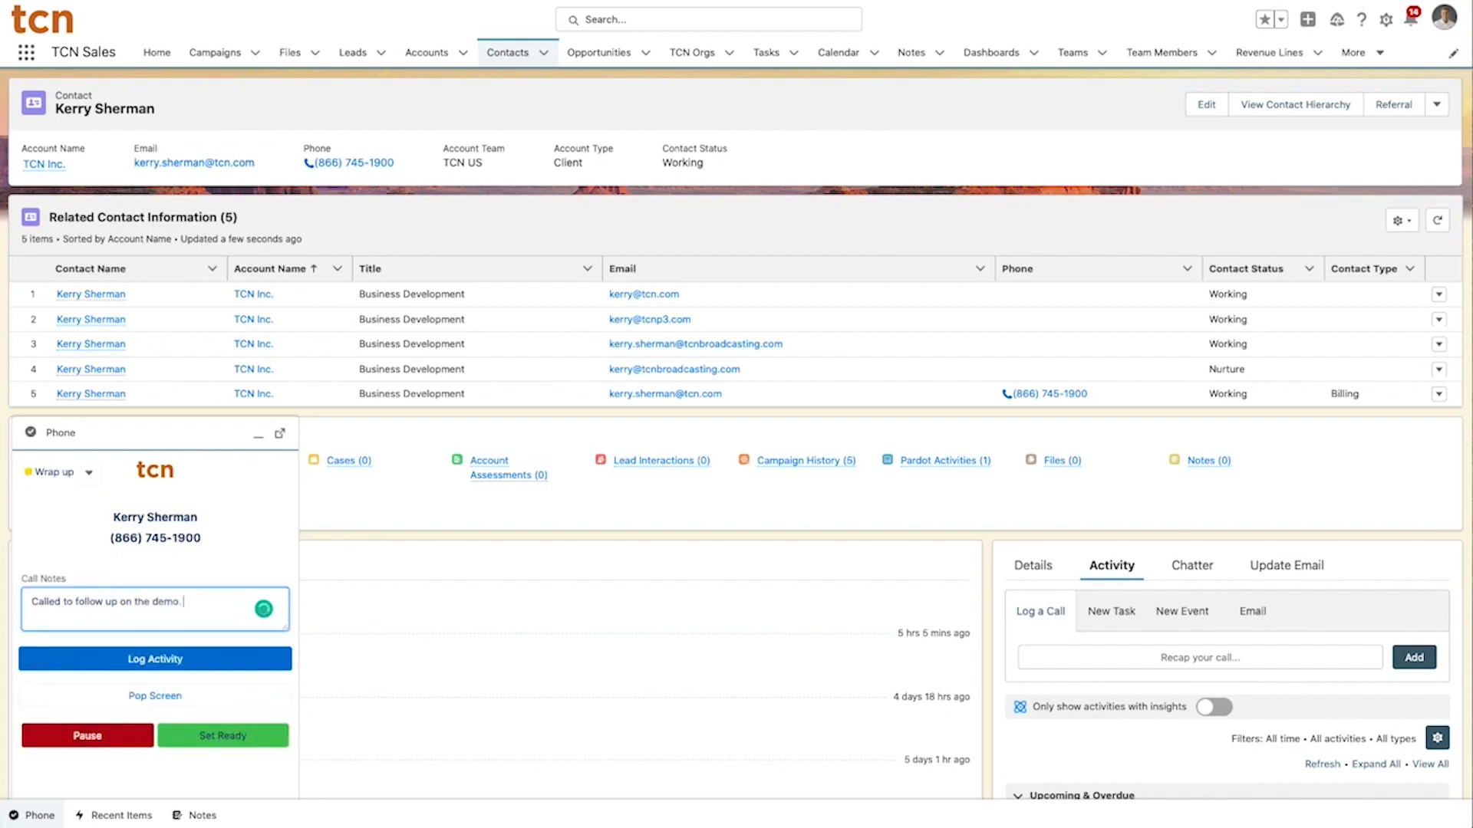
{"action": "left_click", "coordinate": [154, 658]}
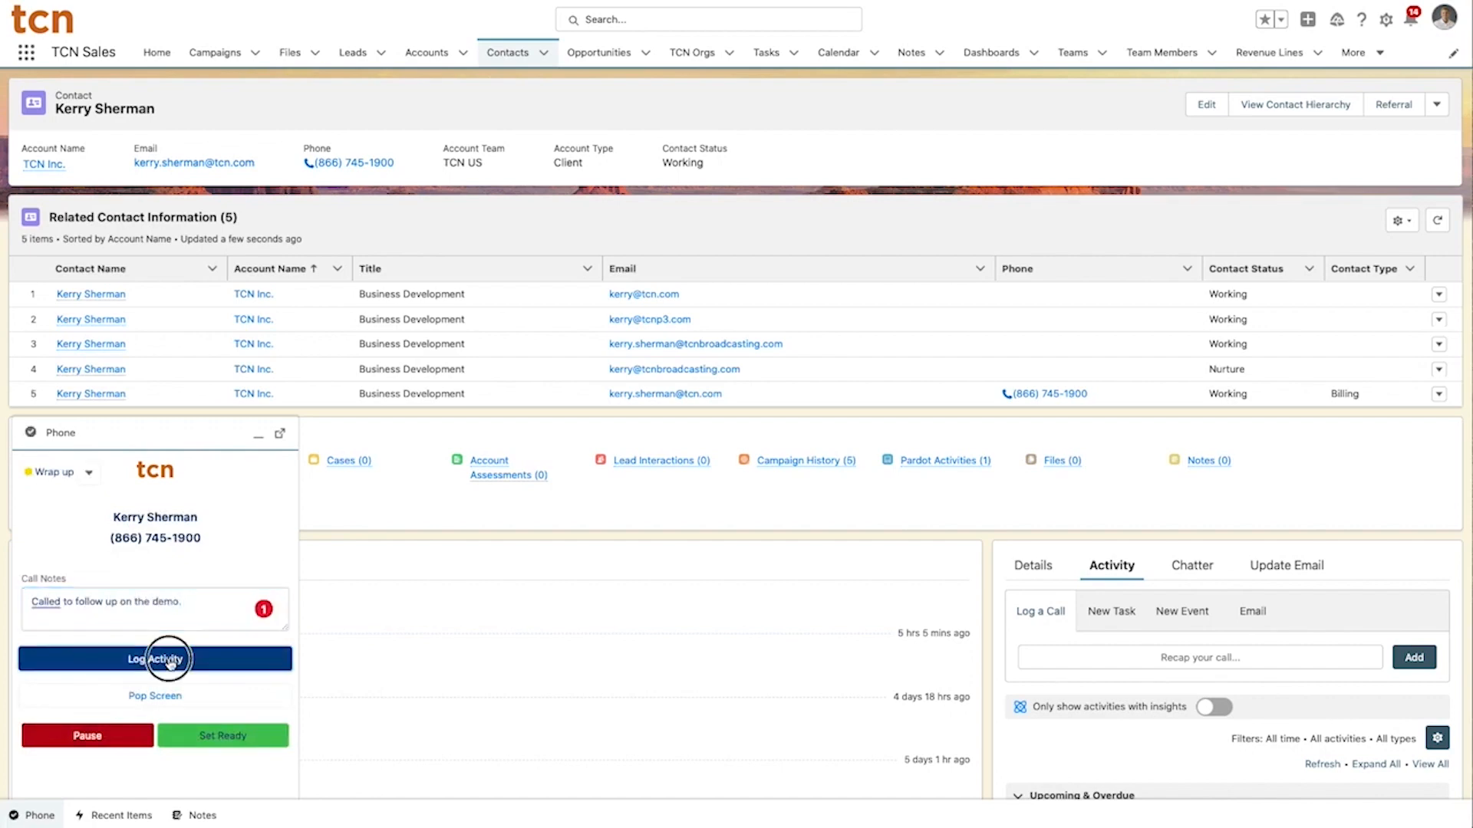
{"action": "left_click", "coordinate": [154, 658]}
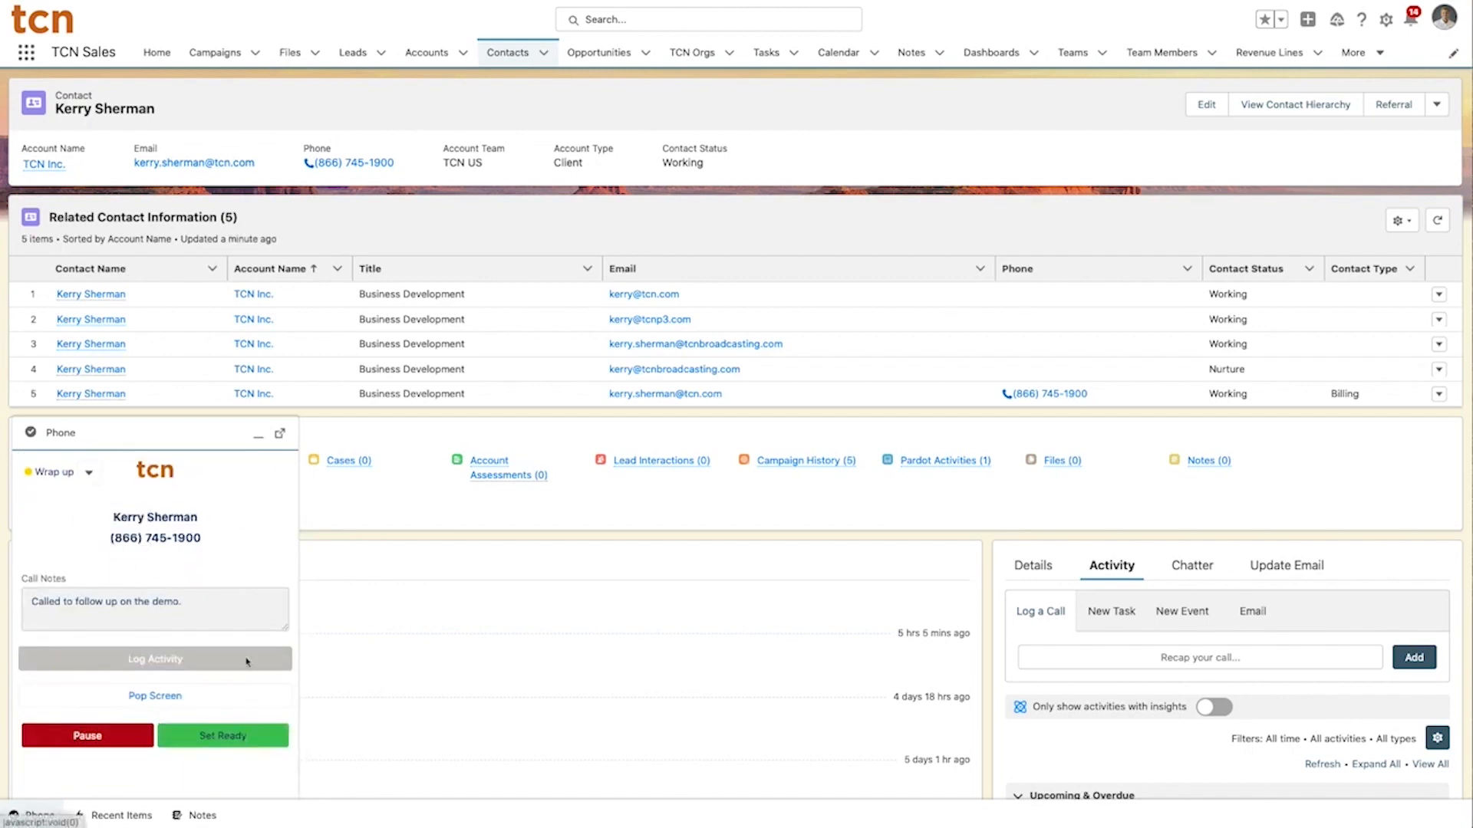
{"action": "left_click", "coordinate": [222, 736]}
{"action": "type", "text": "435"}
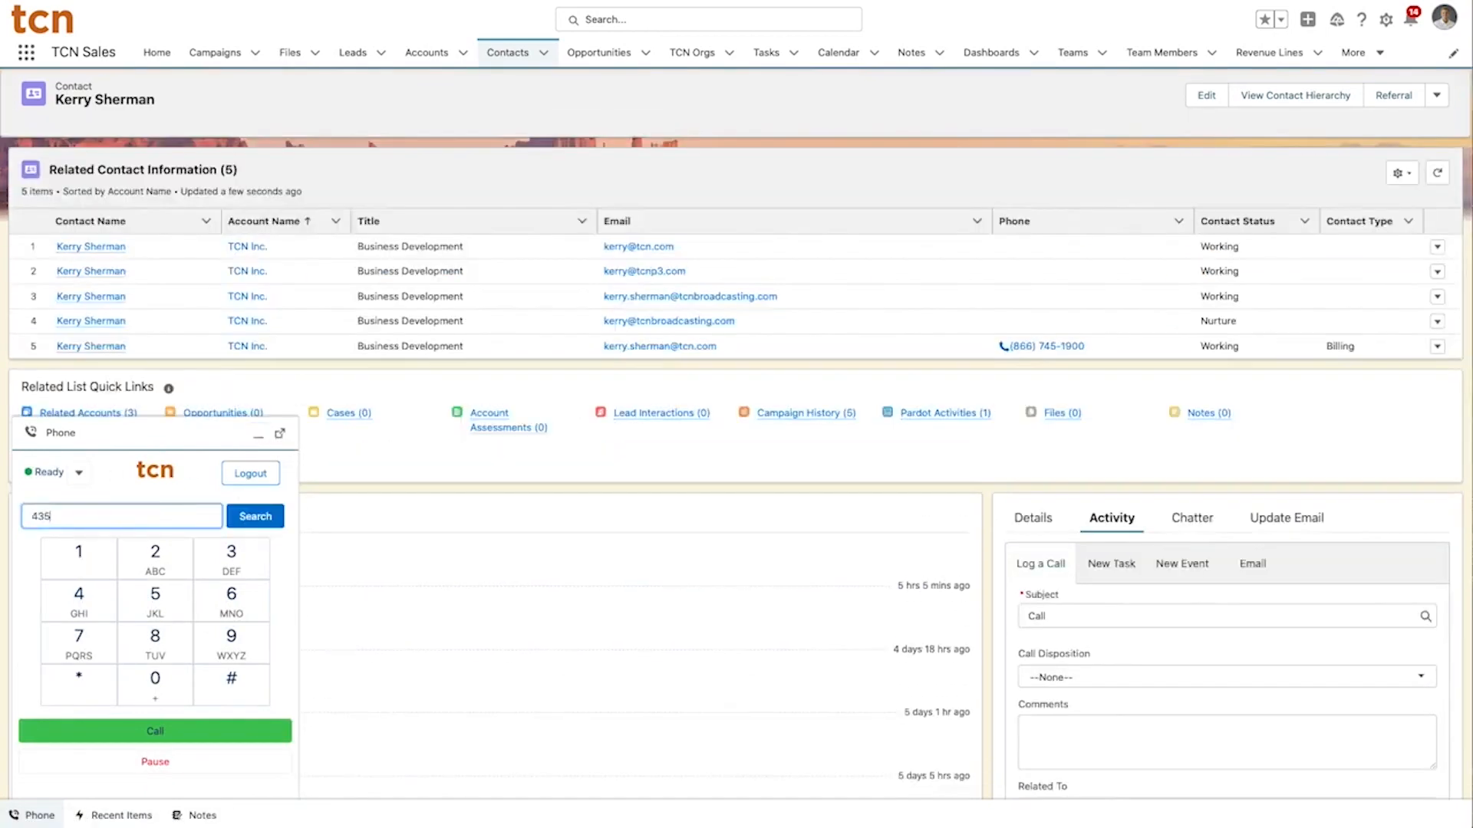
{"action": "left_click", "coordinate": [255, 515]}
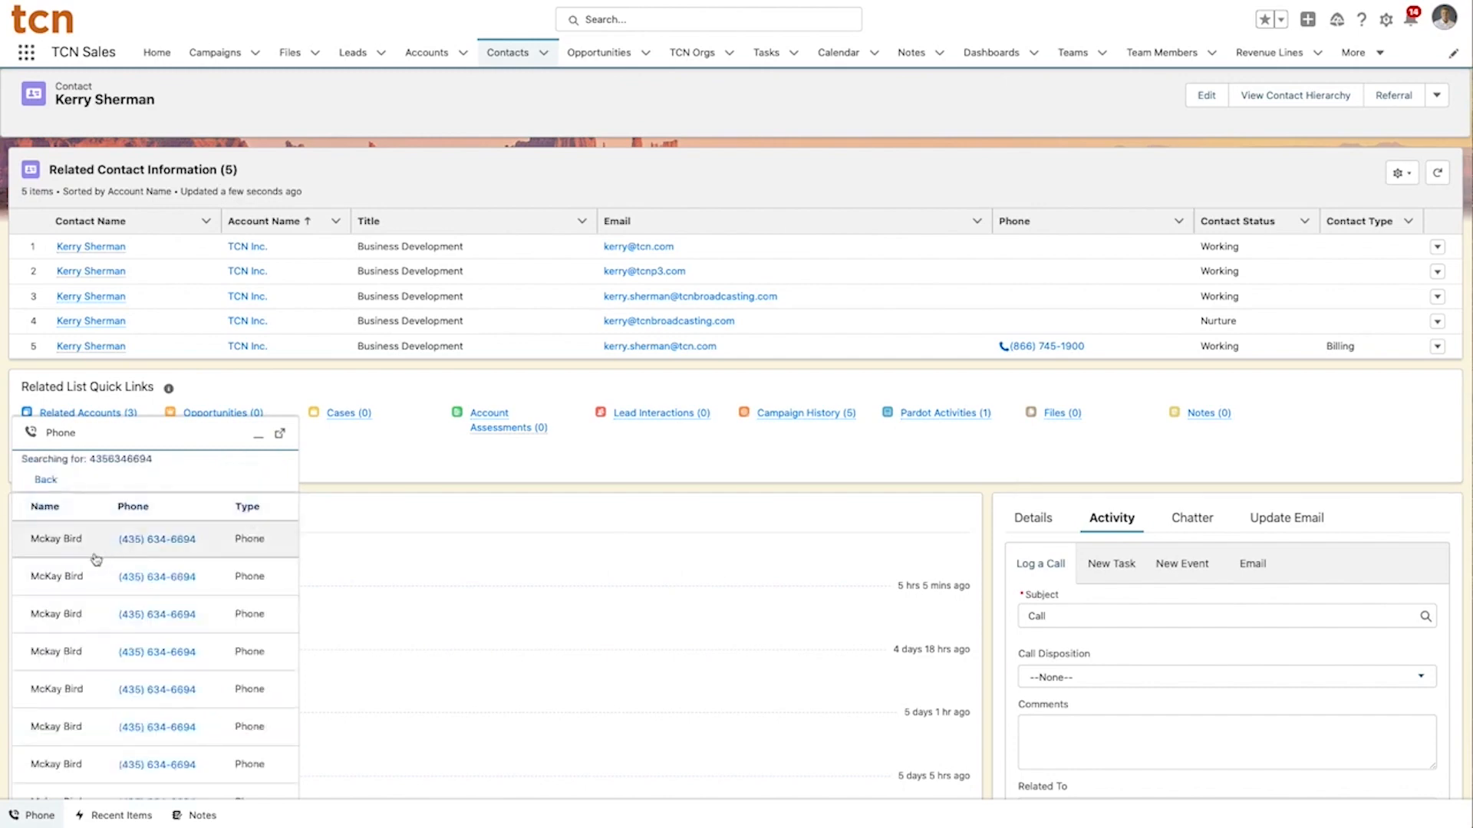
{"action": "left_click", "coordinate": [157, 539]}
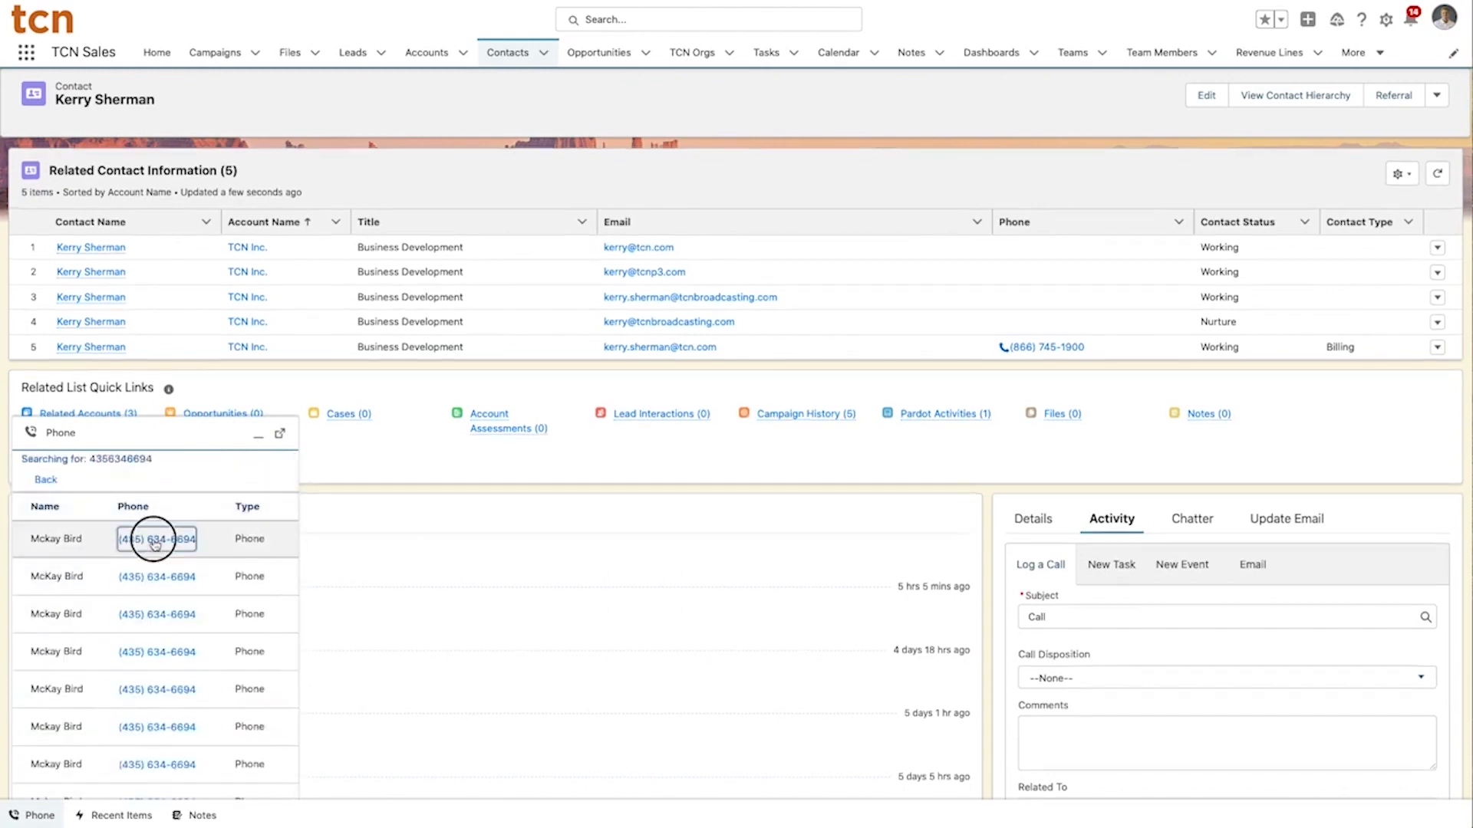
{"action": "left_click", "coordinate": [155, 540]}
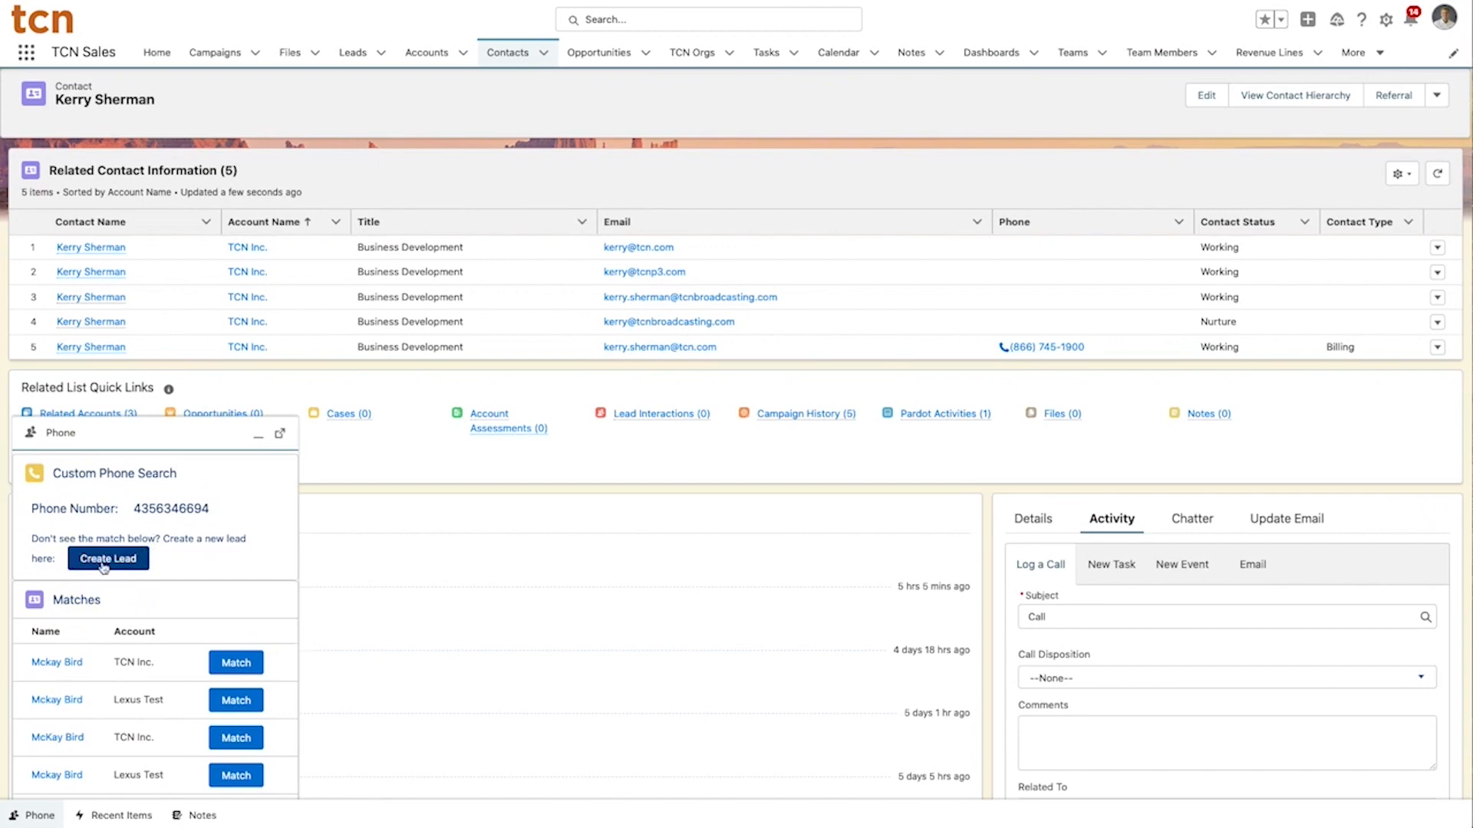
{"action": "left_click", "coordinate": [108, 558]}
{"action": "type", "text": "T"}
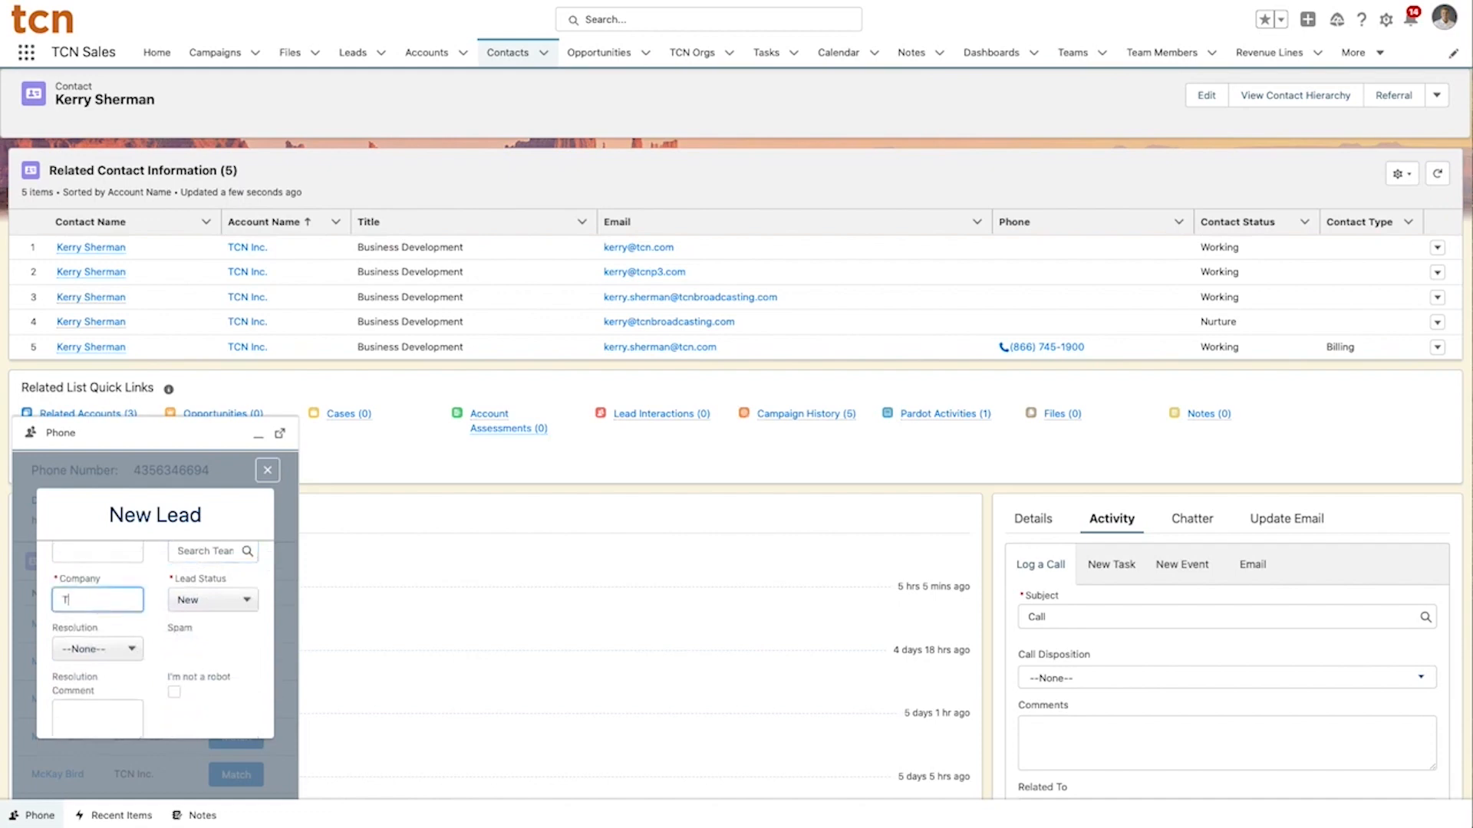
{"action": "scroll", "scroll_direction": "down", "scroll_amount": 3}
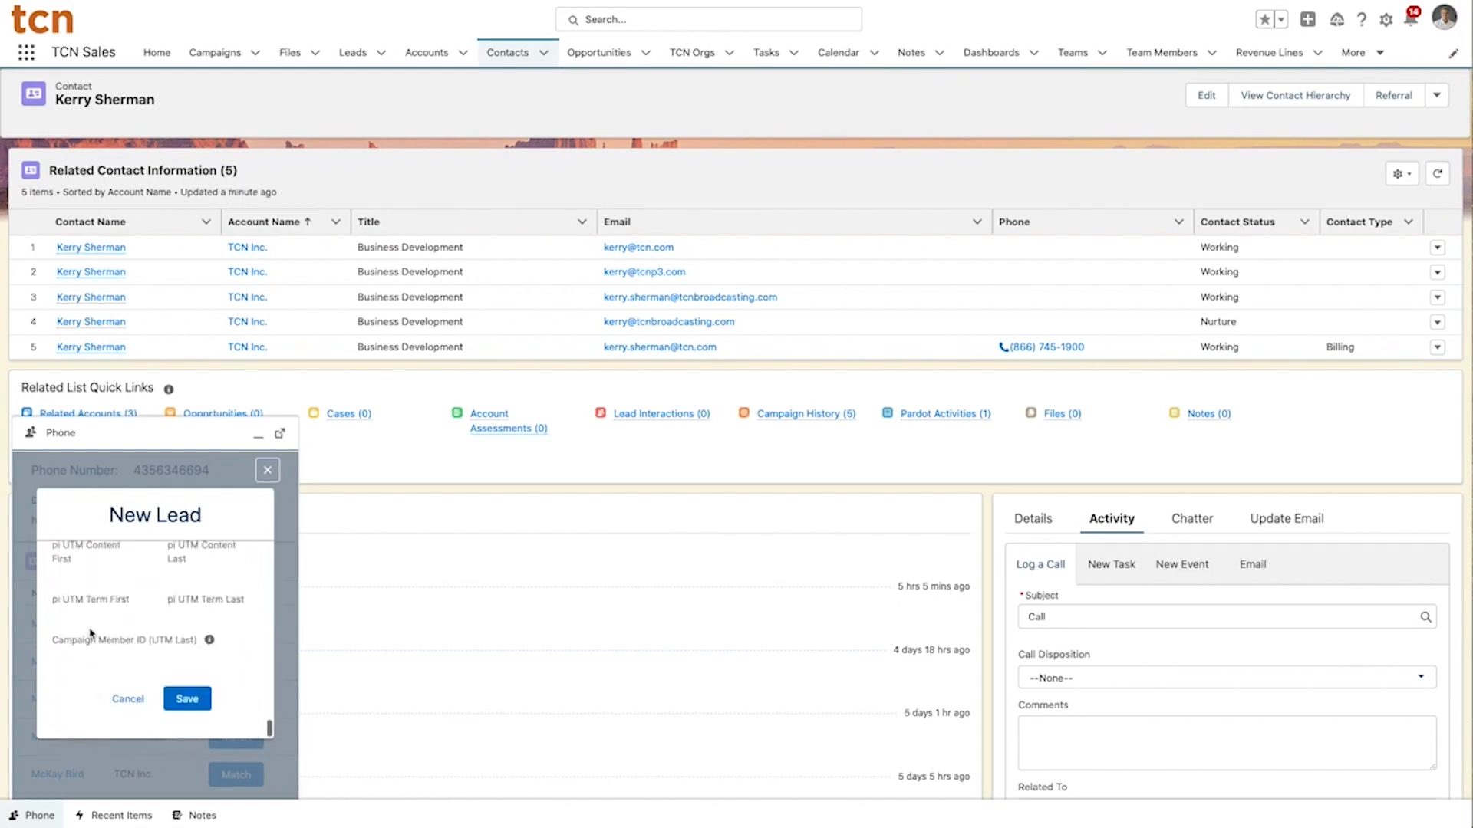
{"action": "left_click", "coordinate": [128, 699]}
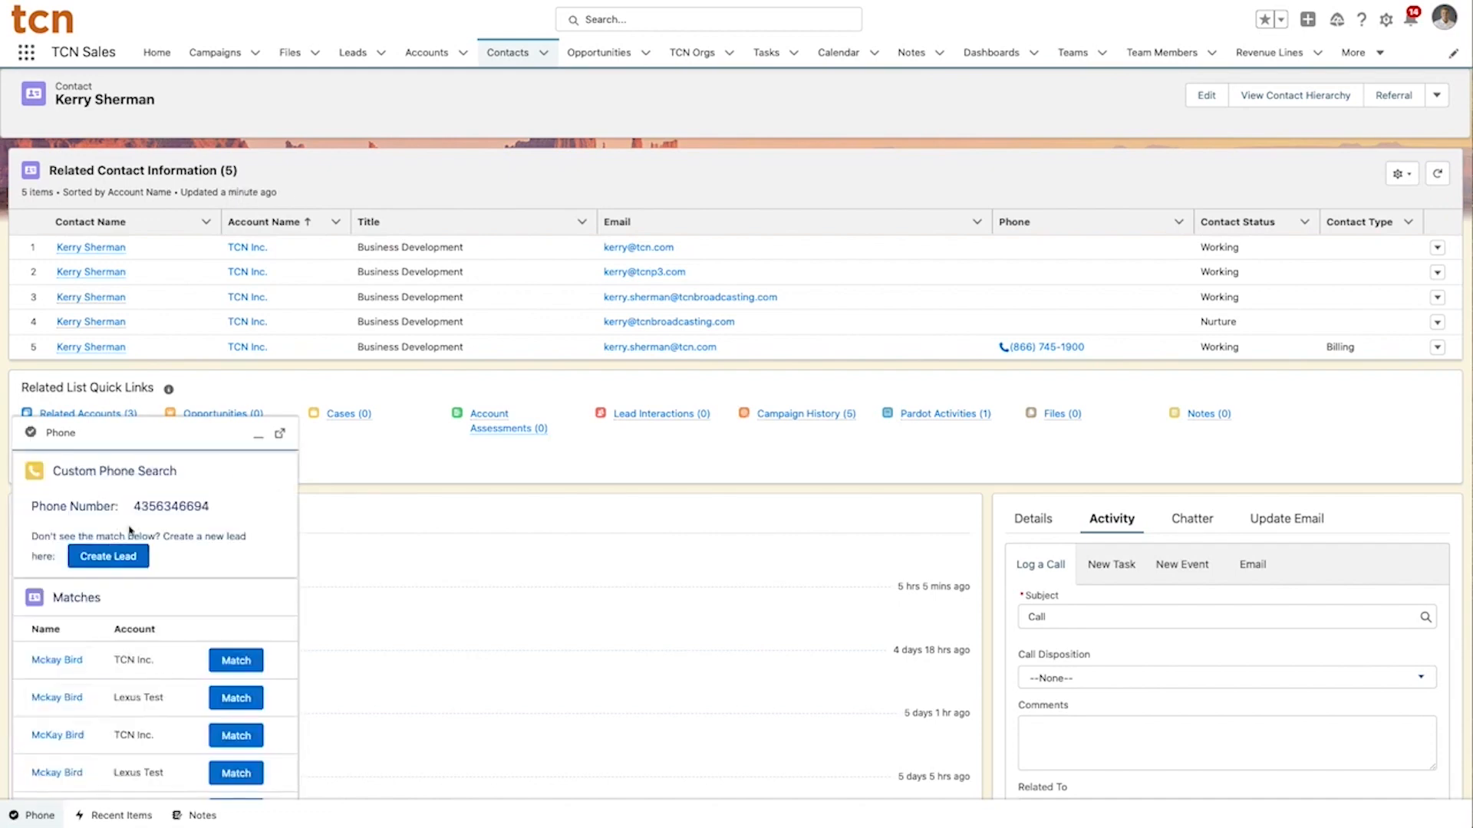
{"action": "left_click", "coordinate": [279, 433]}
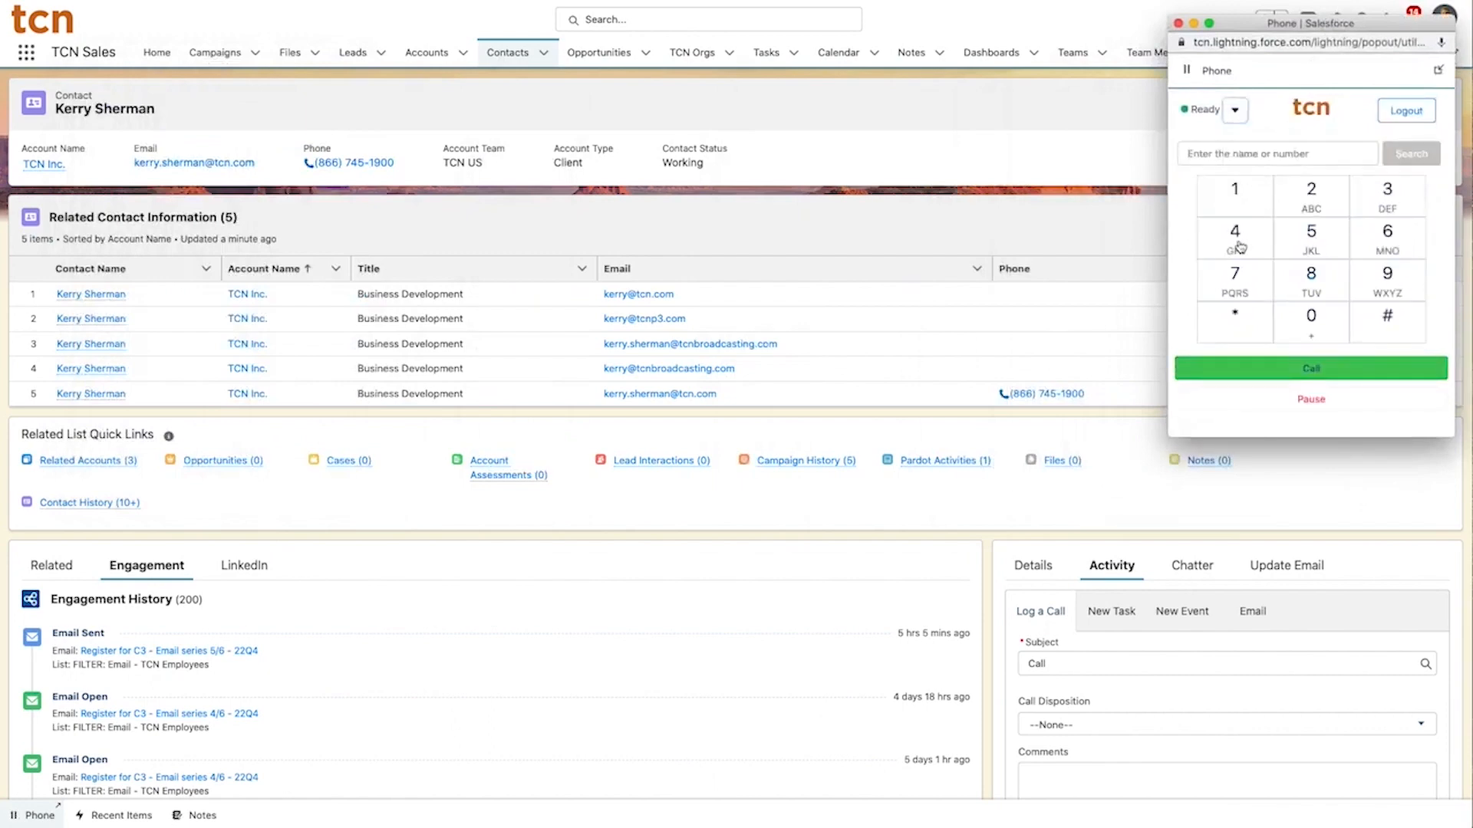
- In the popped-out dialer, set the agent to Paused and then back to Ready
{"action": "left_click", "coordinate": [1309, 399]}
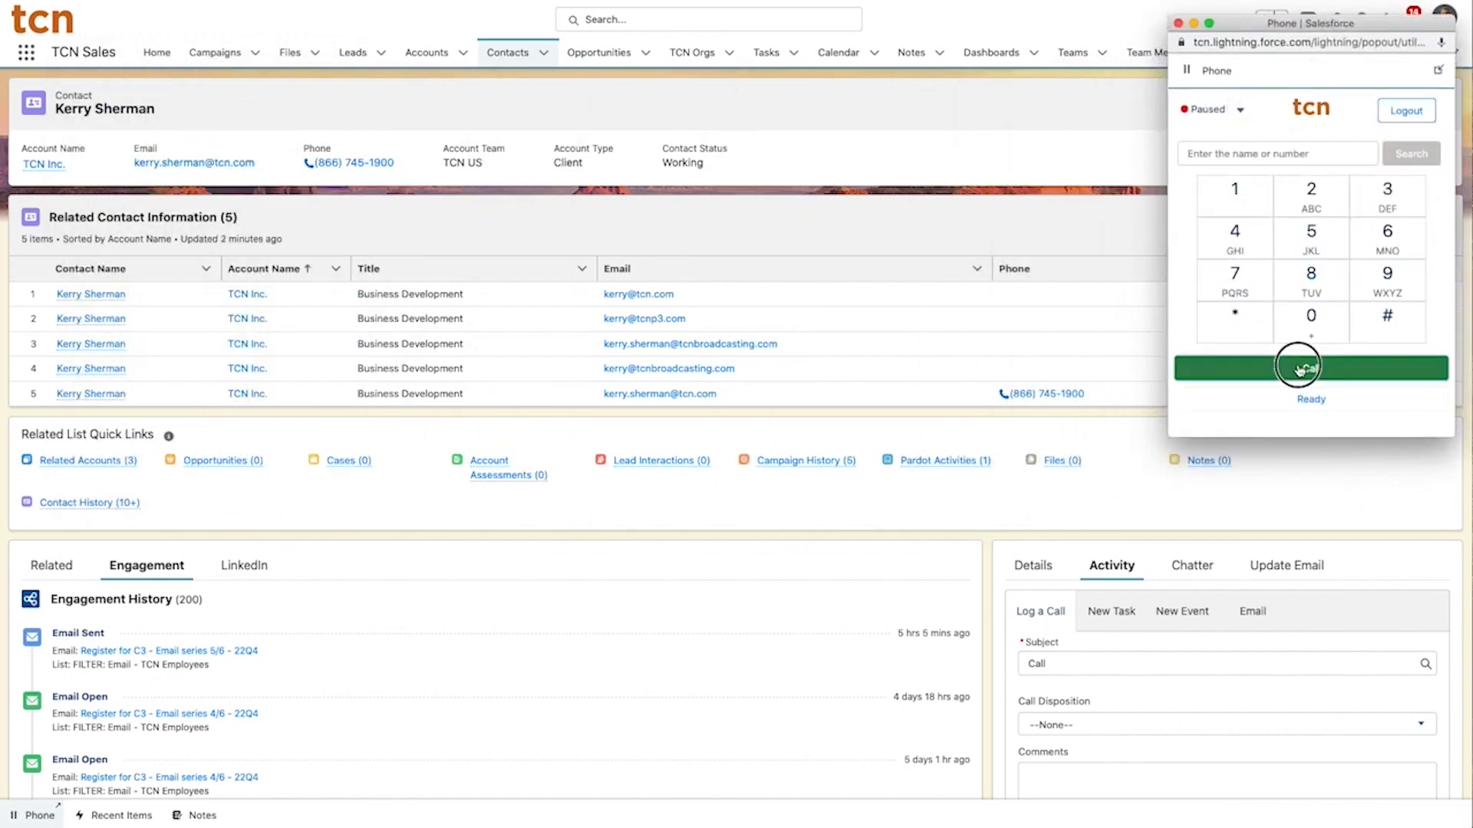
{"action": "left_click", "coordinate": [1309, 367]}
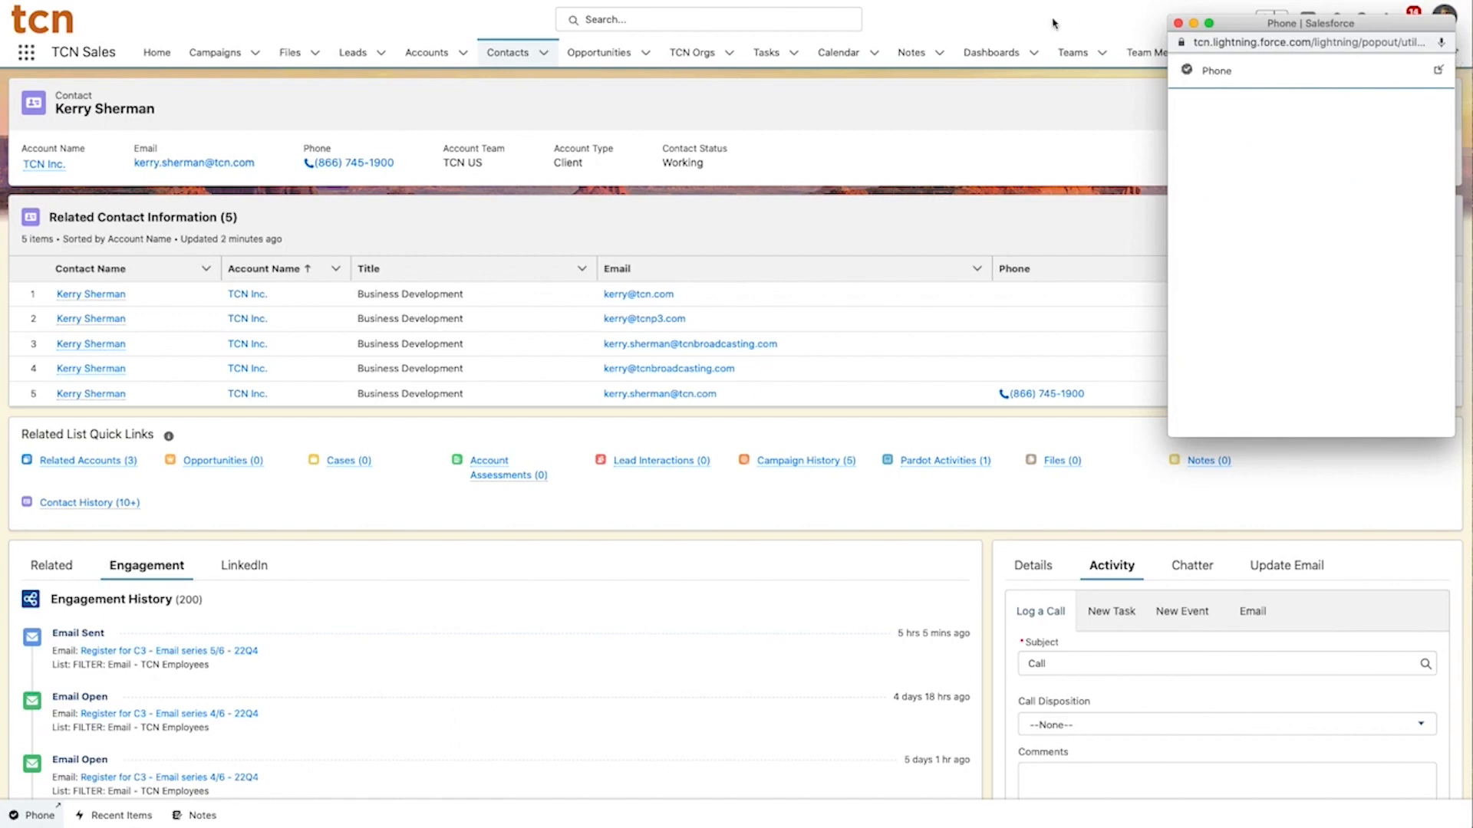